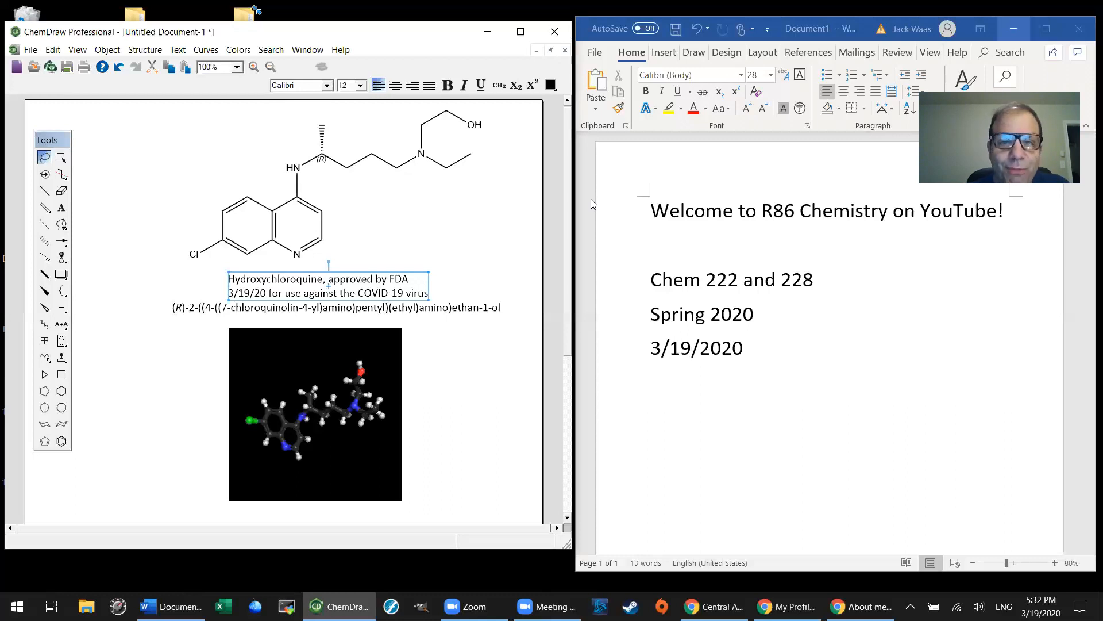
mouse_move(496, 209)
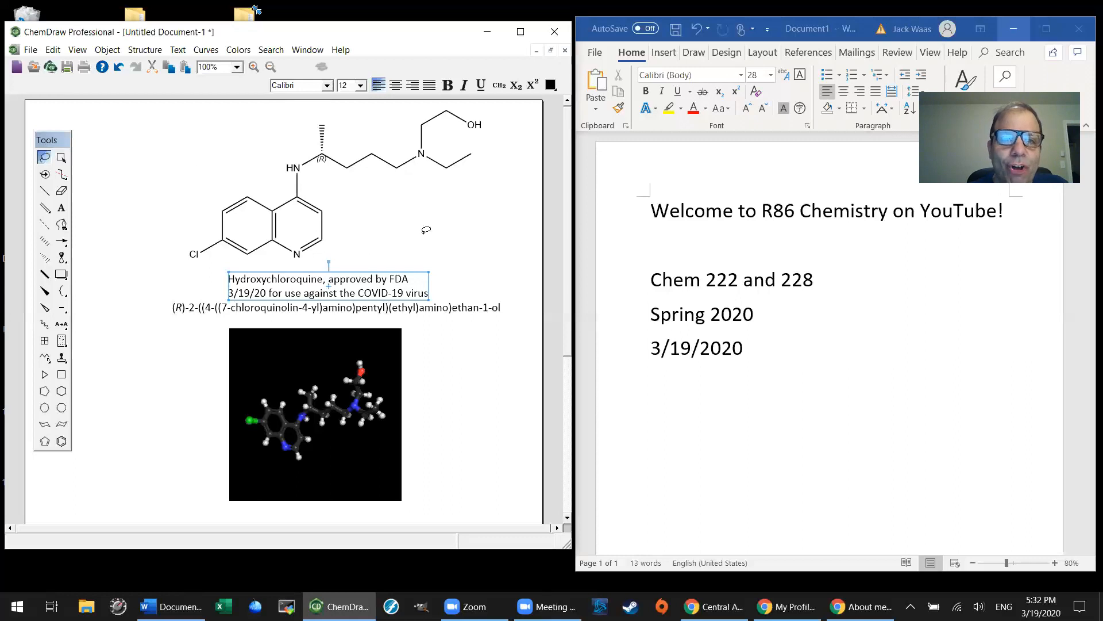
mouse_move(458, 207)
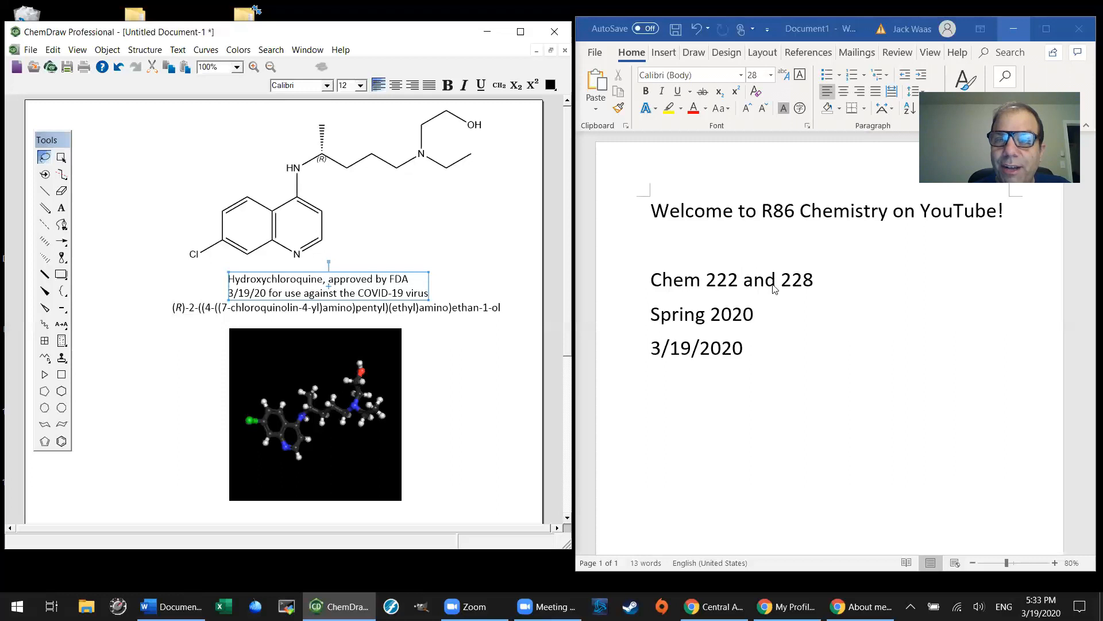
mouse_move(797, 335)
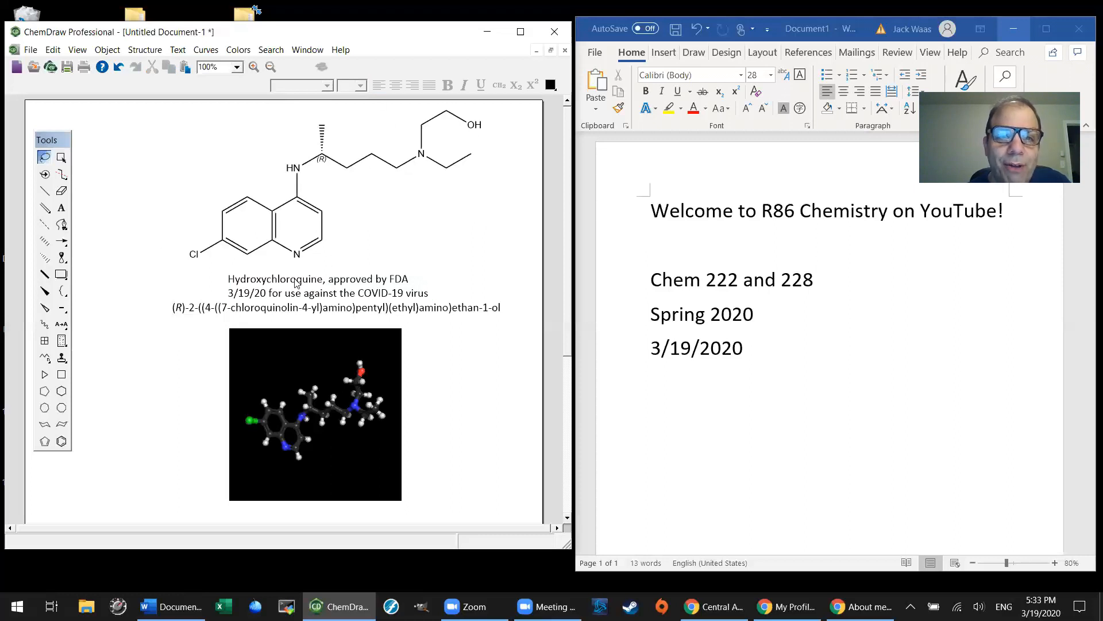
mouse_move(499, 238)
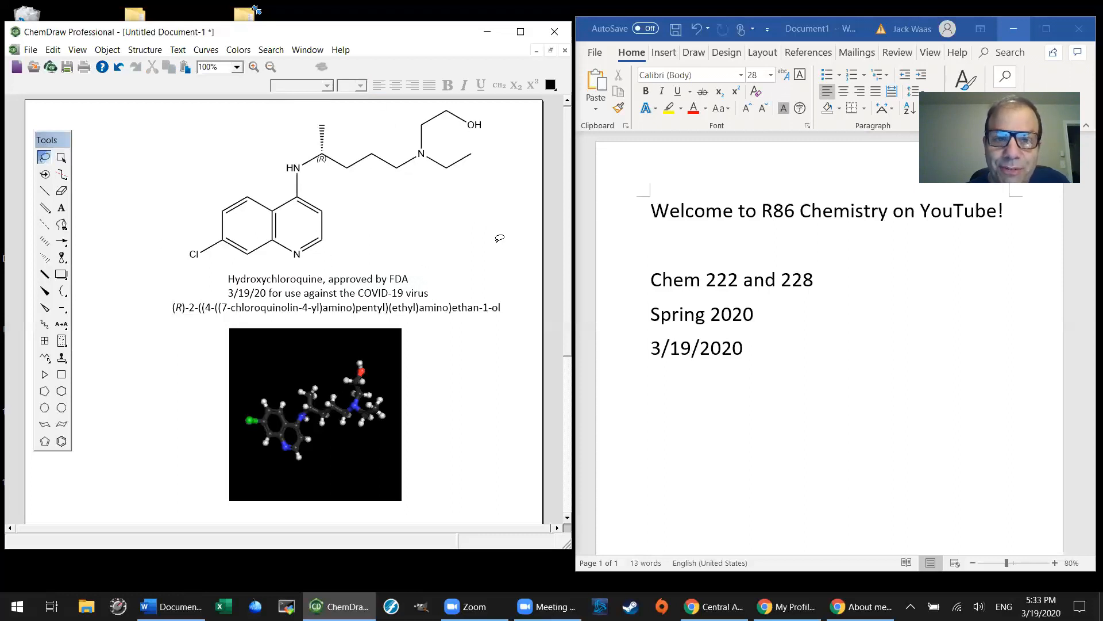
mouse_move(343, 251)
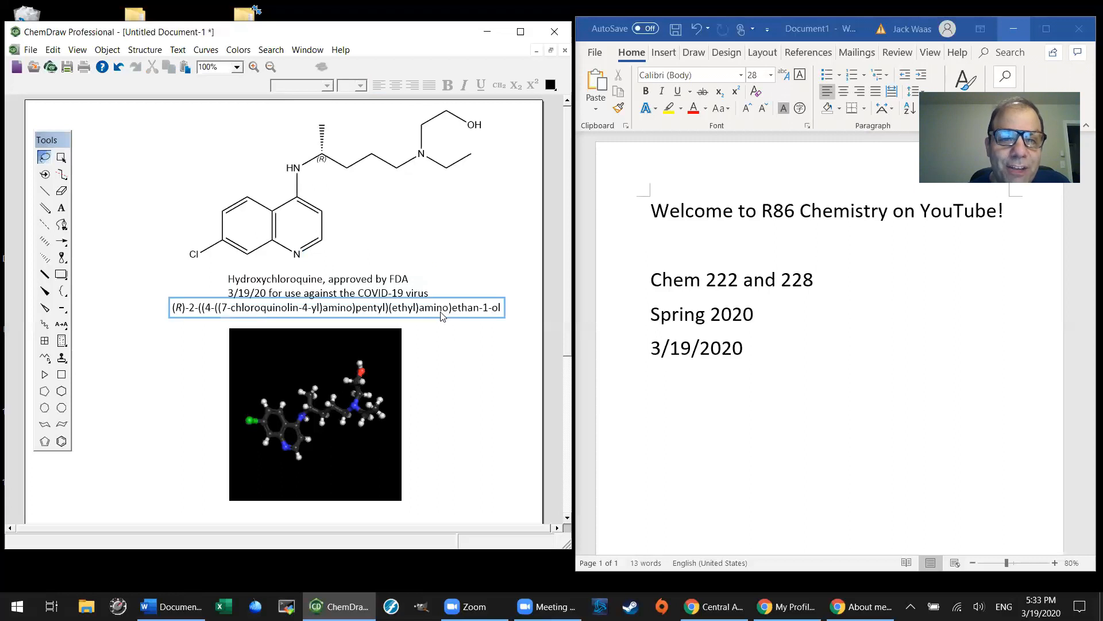
mouse_move(439, 310)
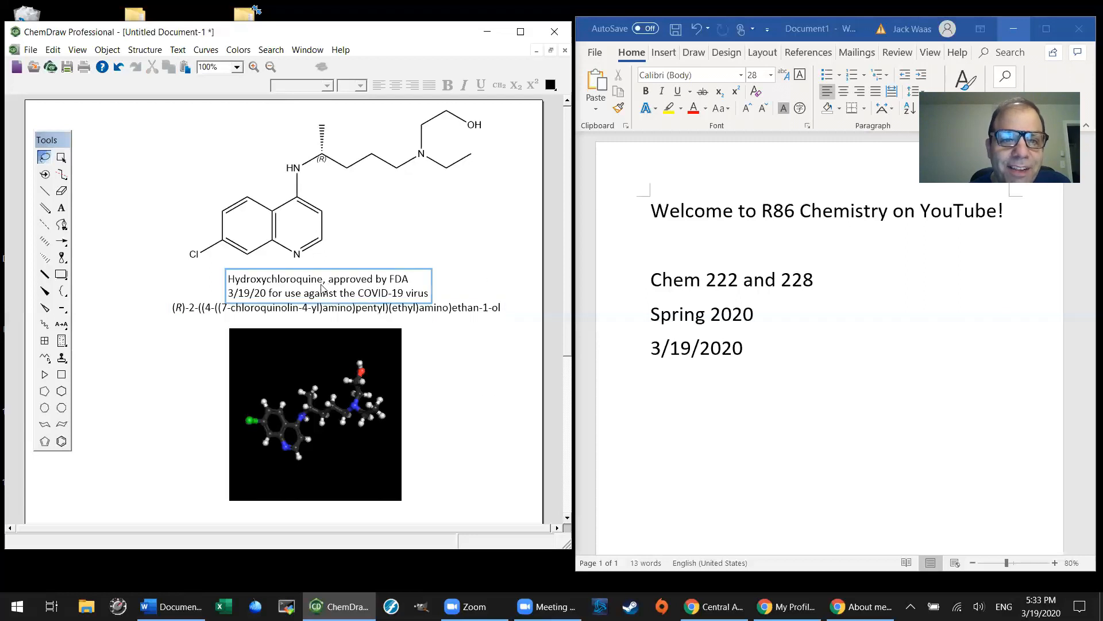
click(402, 234)
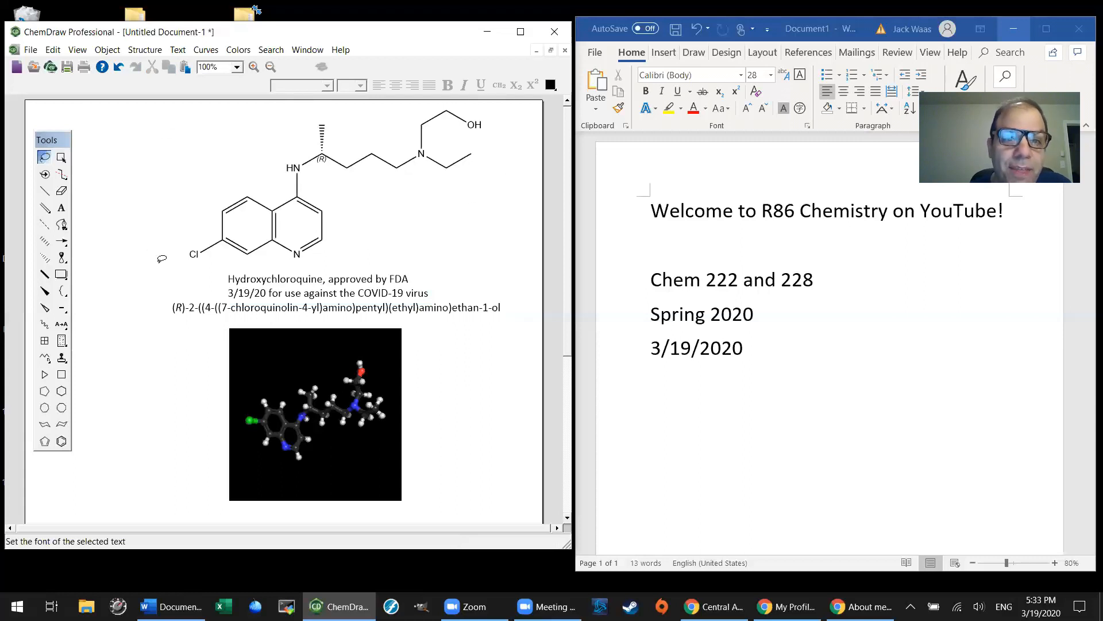
mouse_move(185, 149)
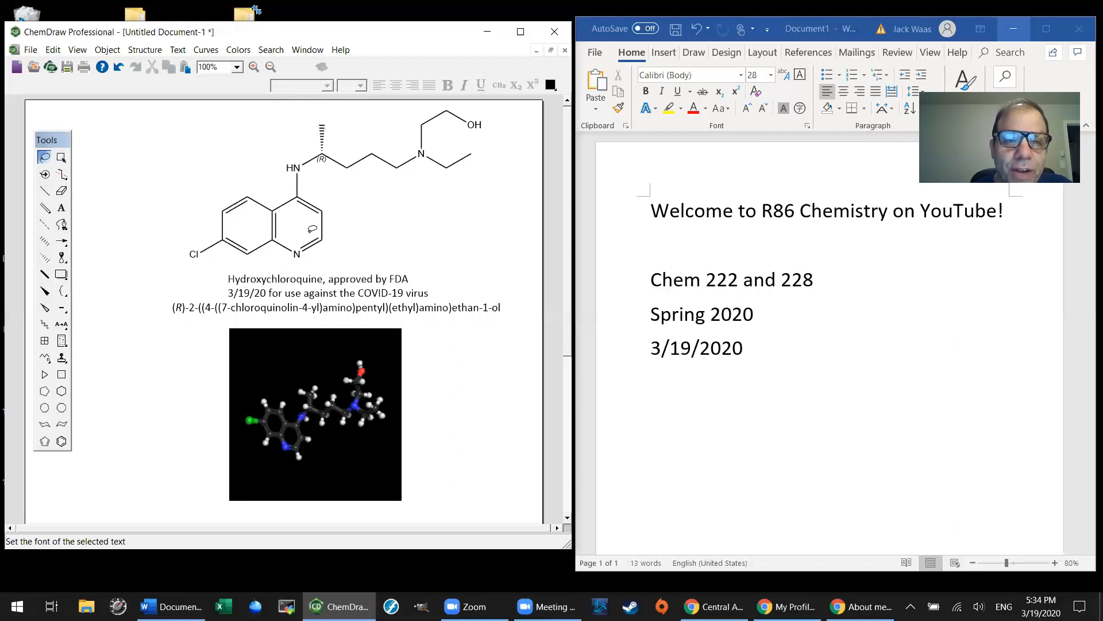
click(194, 254)
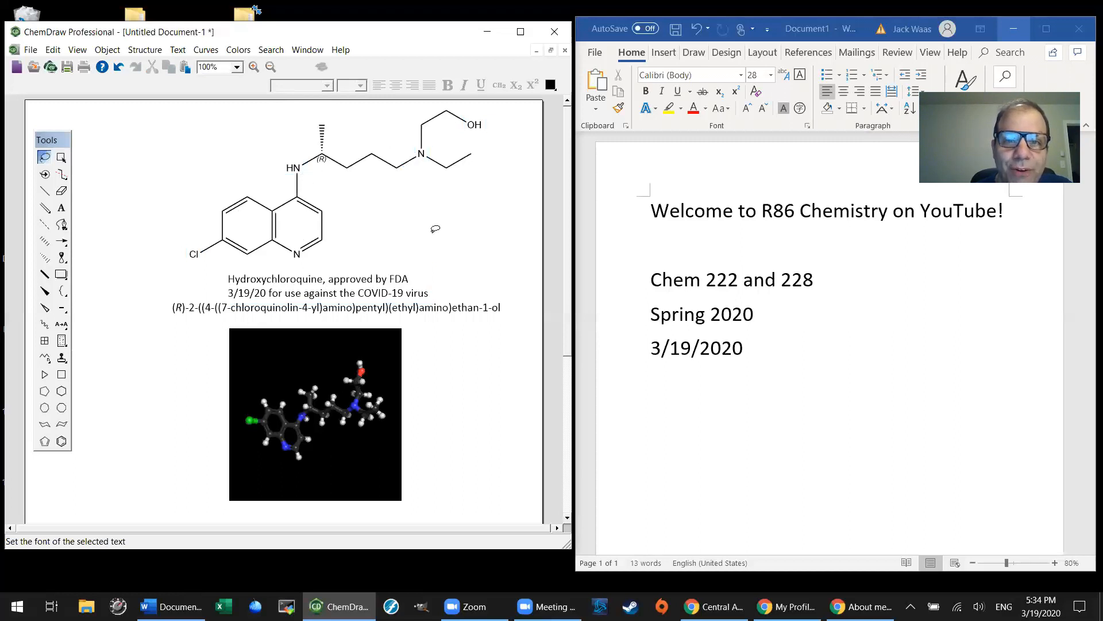
mouse_move(407, 195)
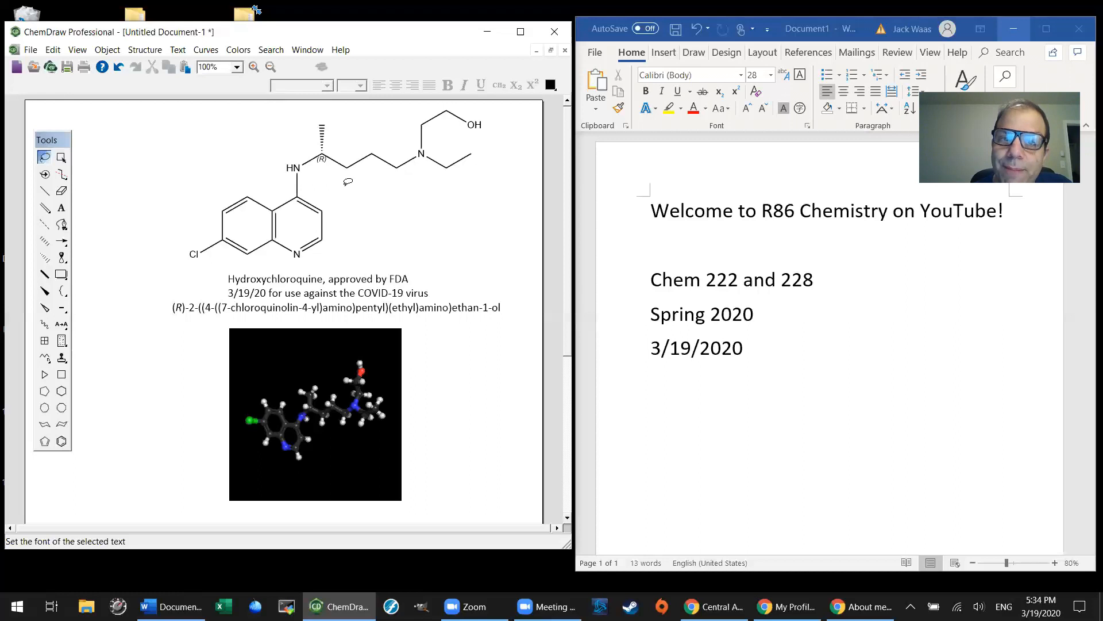
mouse_move(346, 170)
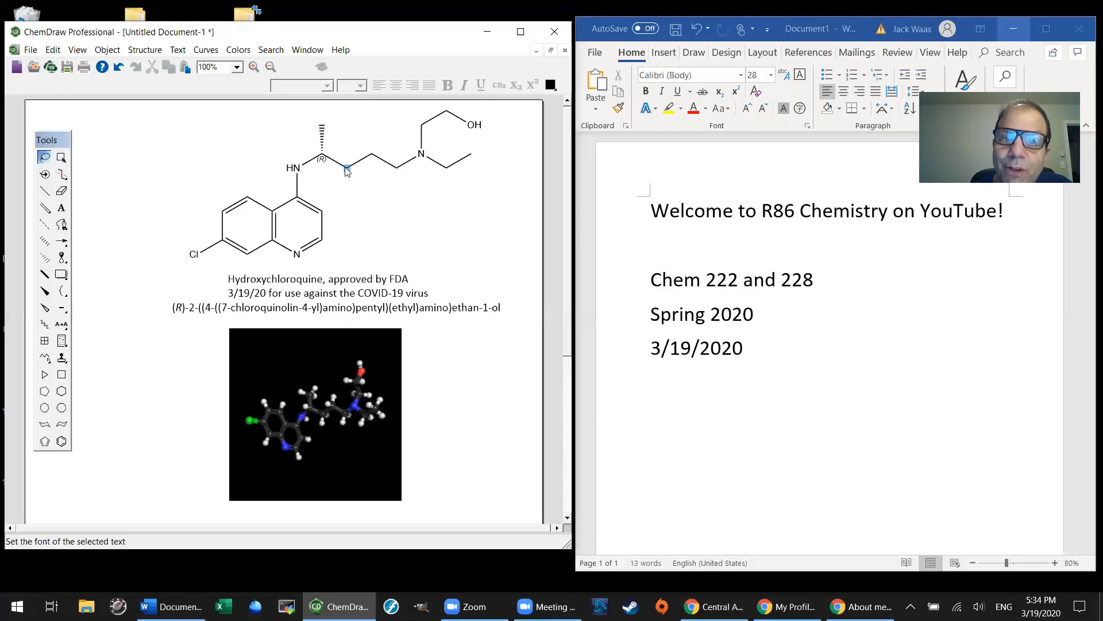
click(294, 168)
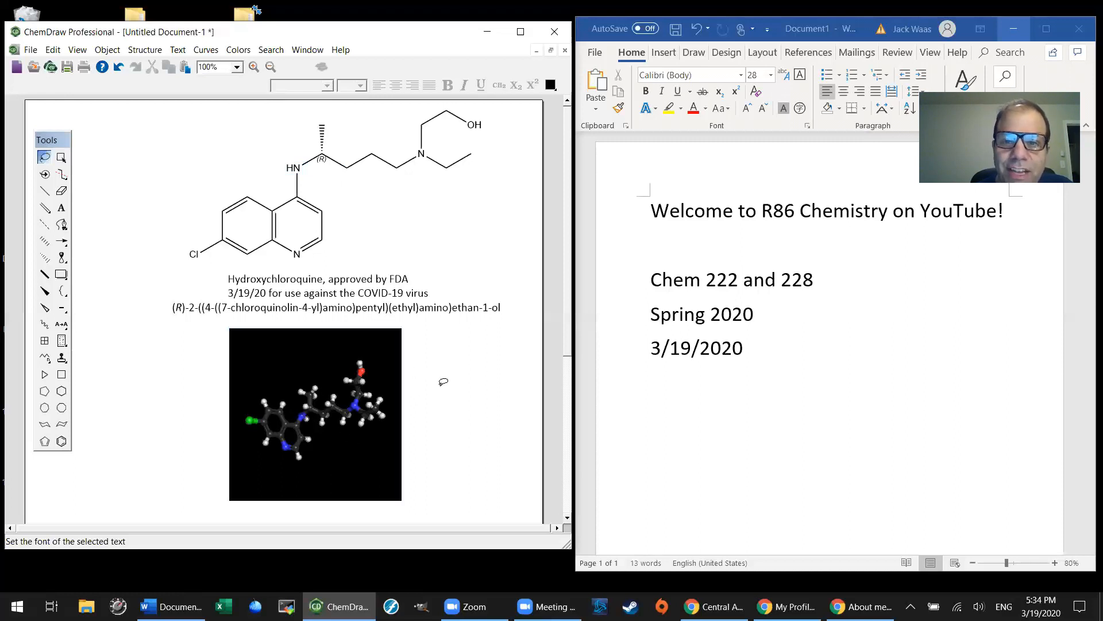
mouse_move(415, 342)
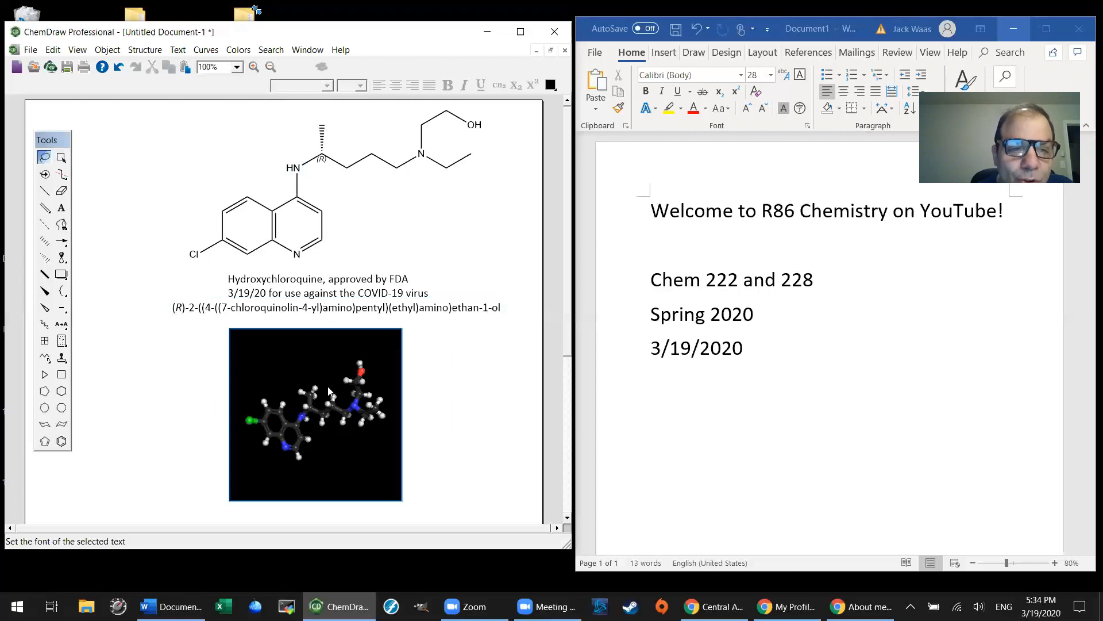
click(333, 279)
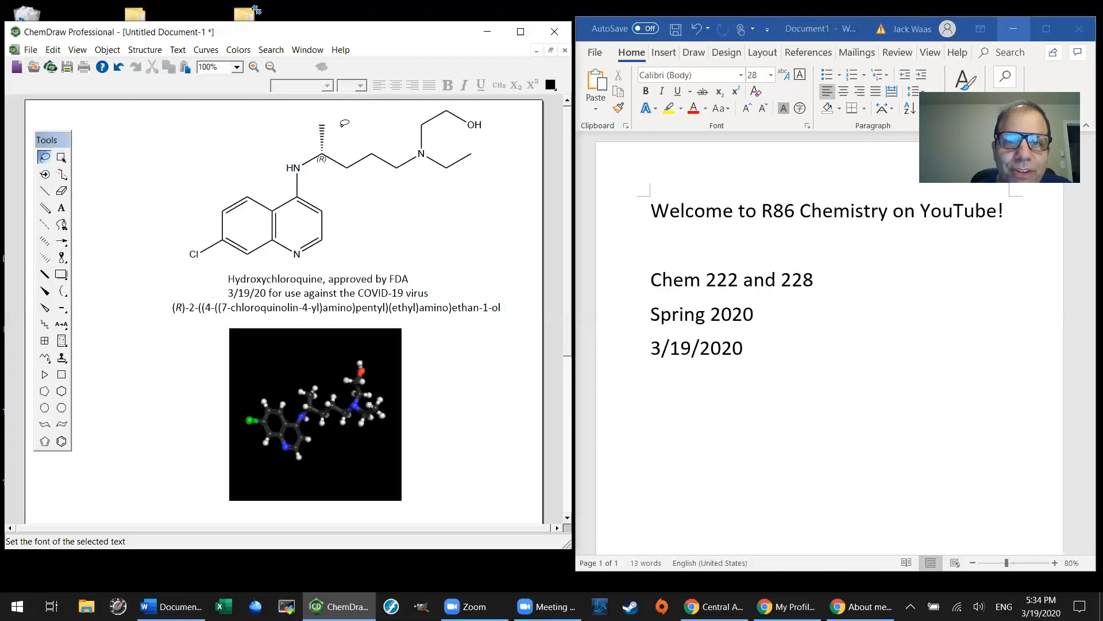
mouse_move(422, 225)
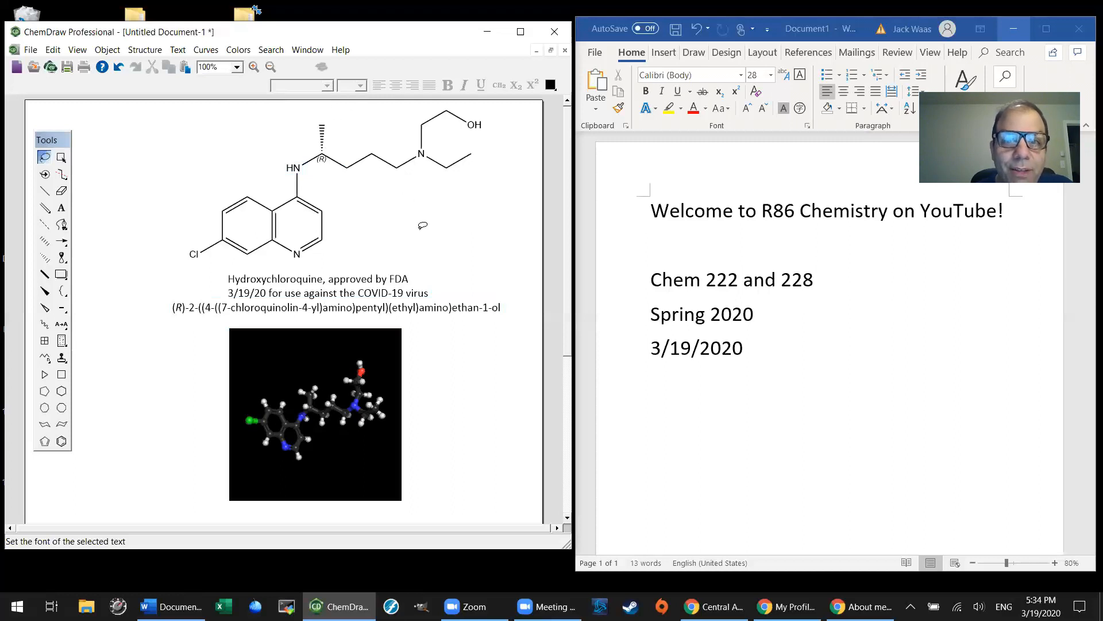